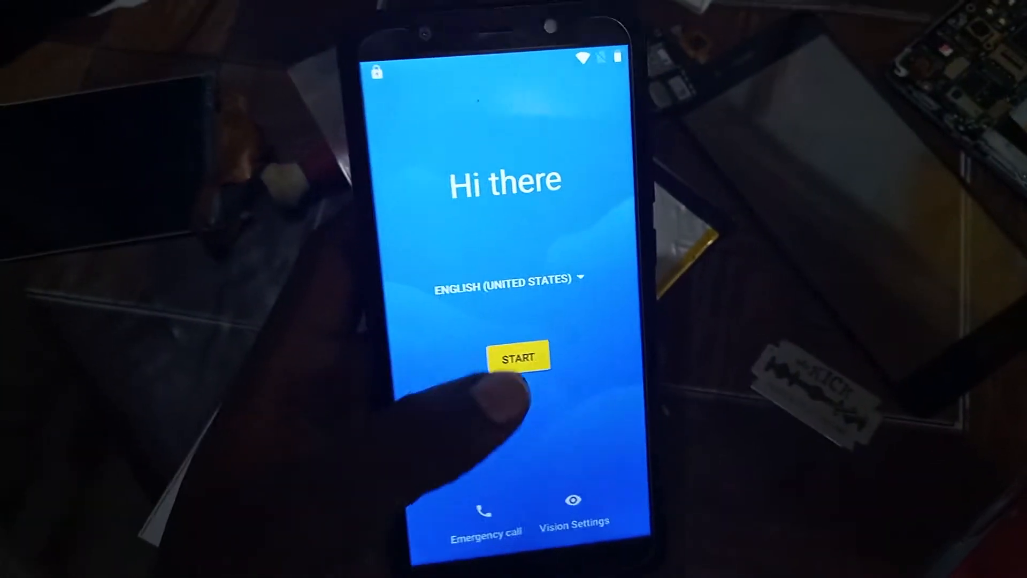
- Start setup from the Hi there screen and skip connecting to a mobile network
click(520, 357)
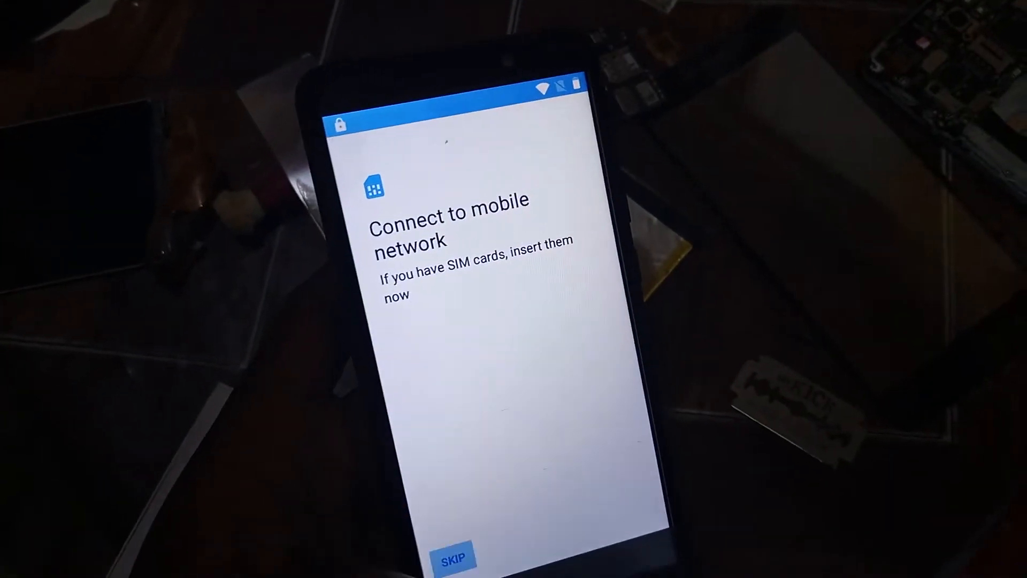
click(453, 558)
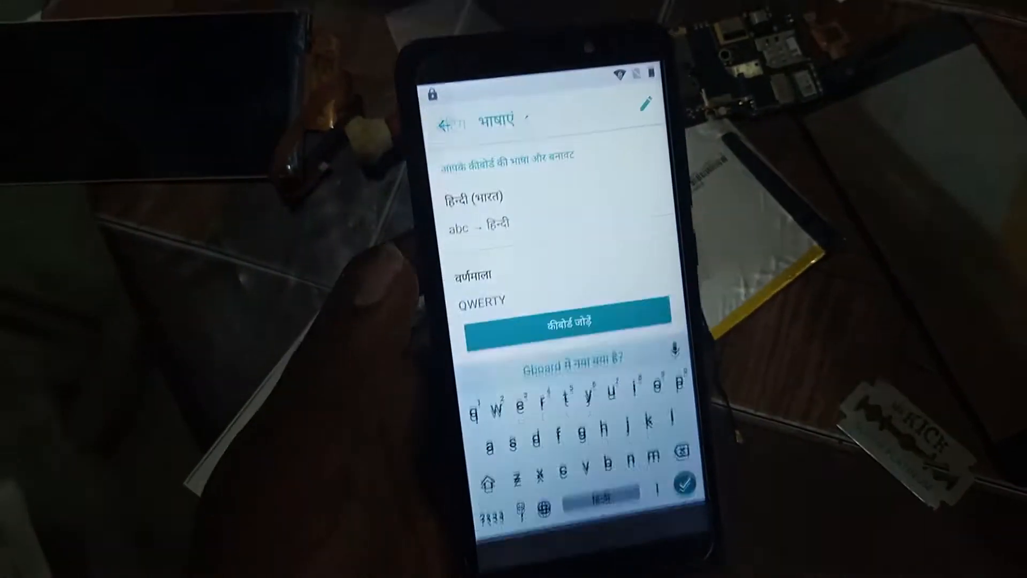
- Open the Hindi (India) QWERTY keyboard entry in Gboard's Languages settings
click(567, 328)
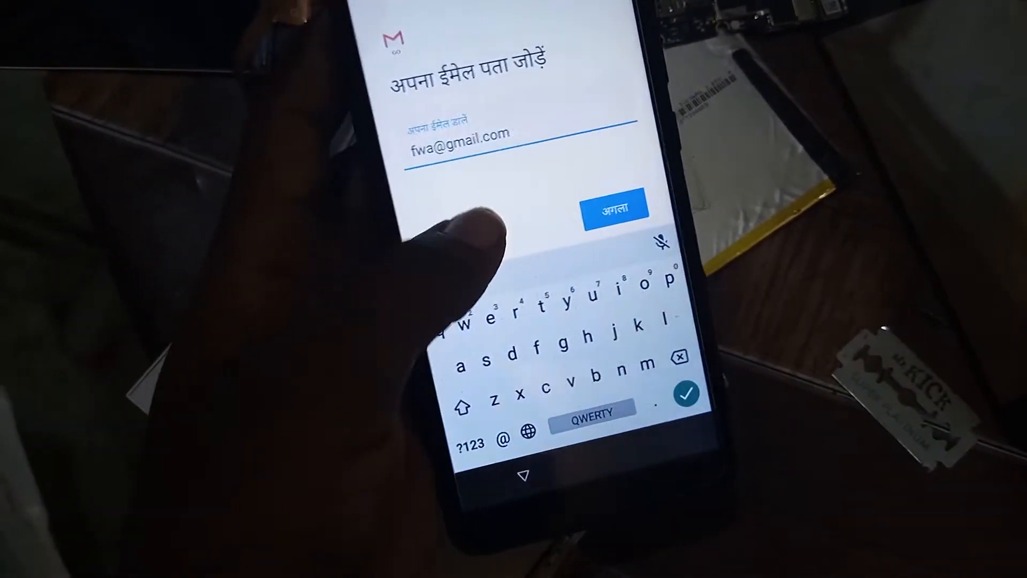
- Leave the Gmail add-account screen to head back to the setup welcome screen
click(614, 209)
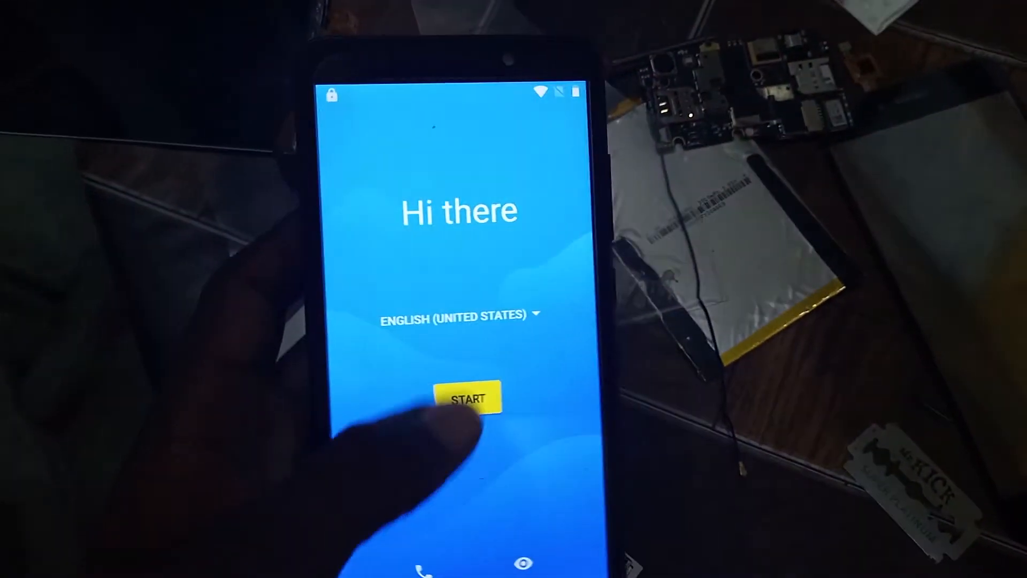
- Restart setup from the Hi there screen to reach Choose your region
click(467, 398)
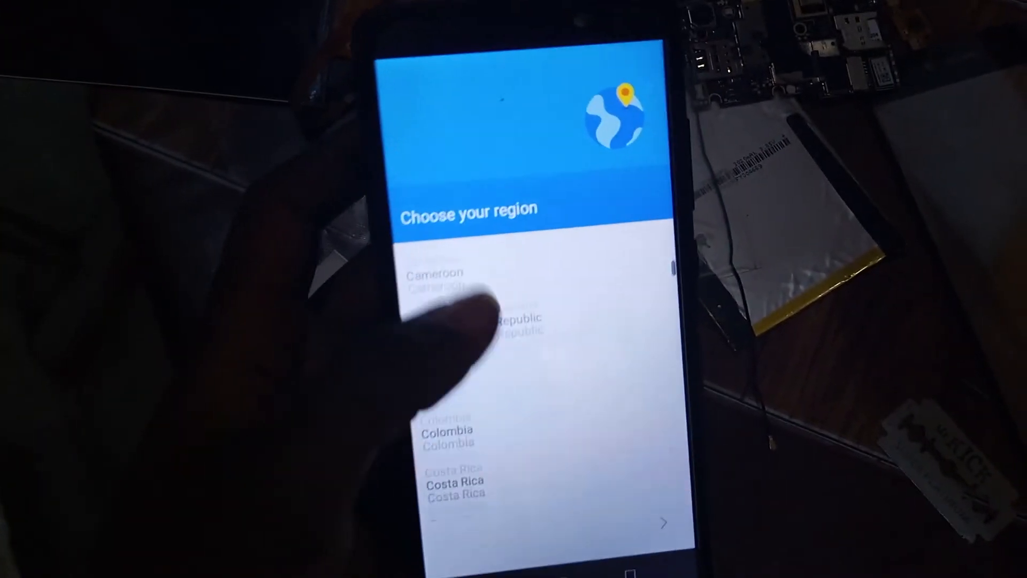
- Scroll down through the Choose your region country list
scroll(down, 3)
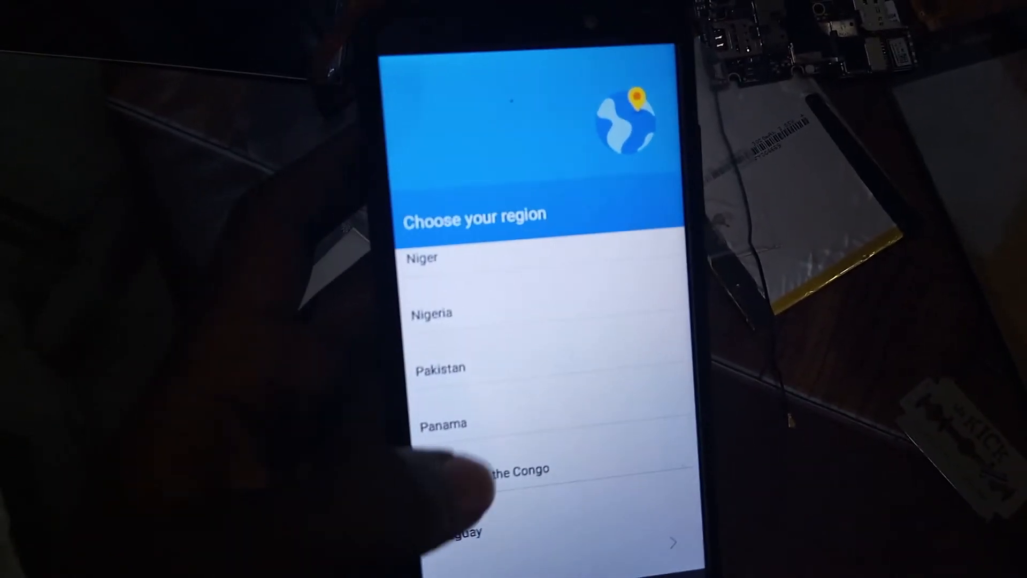
scroll(down, 3)
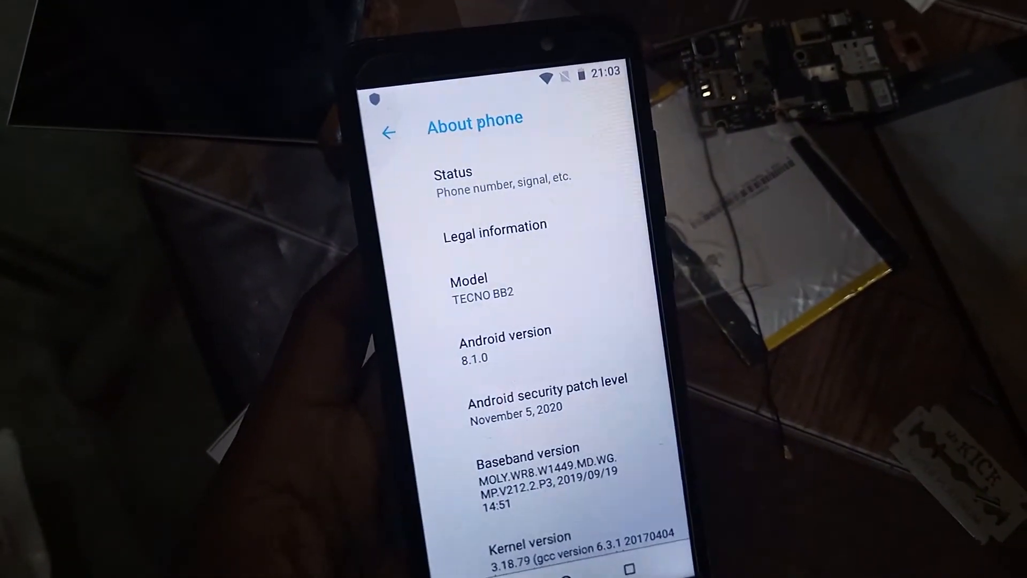
- Go back from About phone (TECNO BB2, Android 8.1.0) and scroll the main Settings list
click(389, 133)
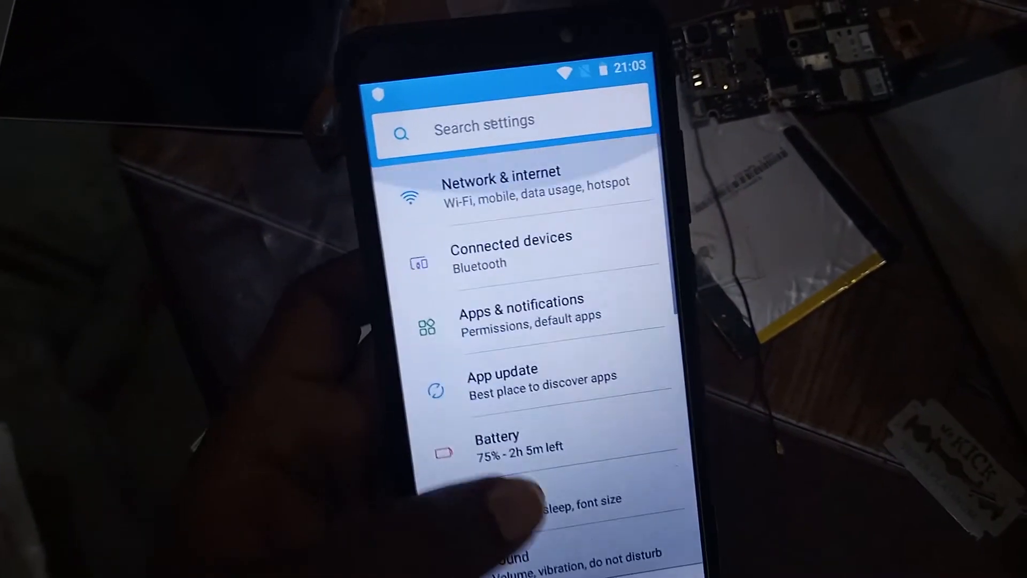
scroll(down, 3)
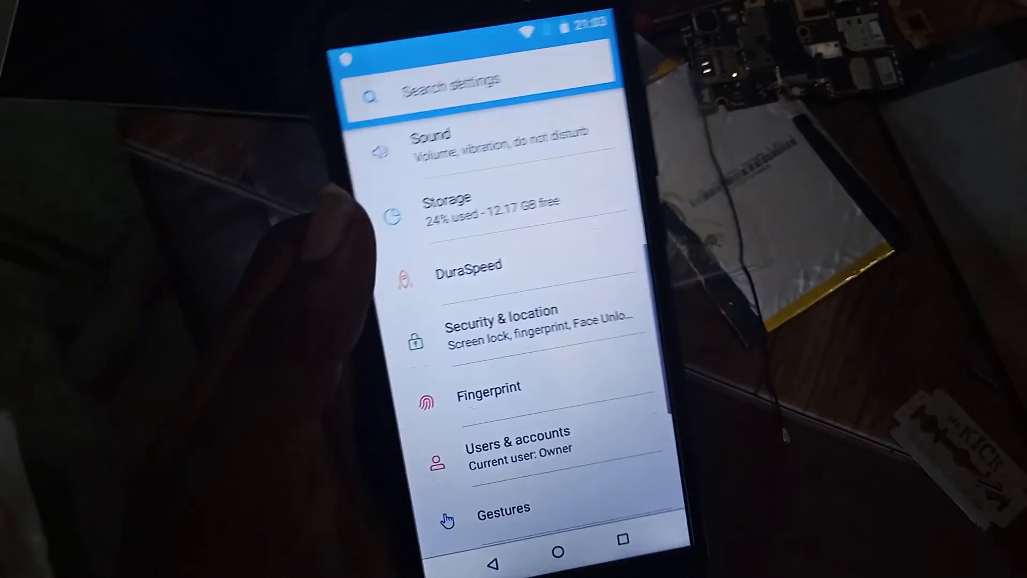